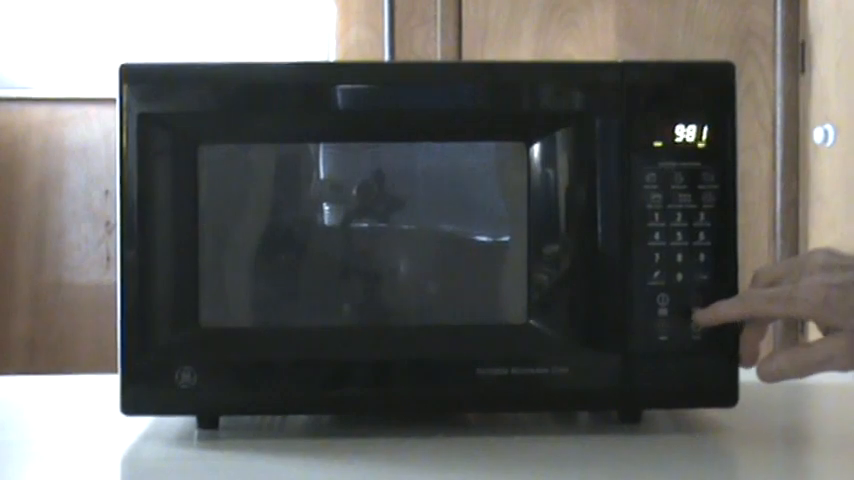
click(690, 320)
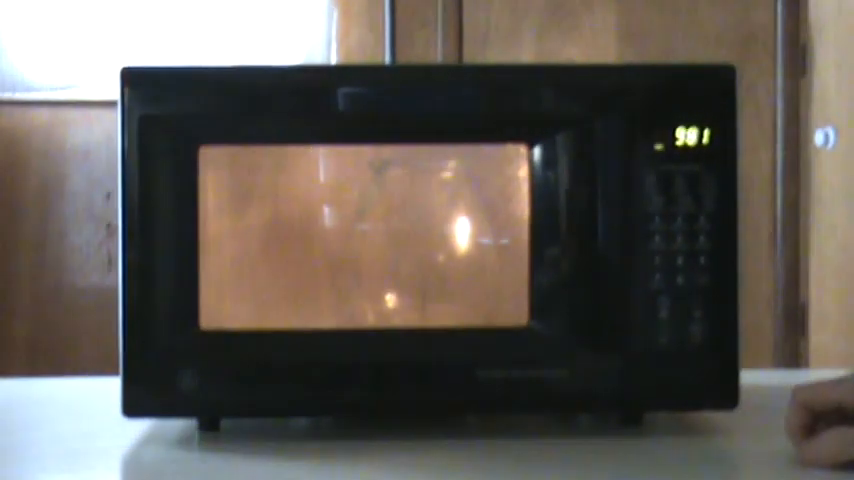